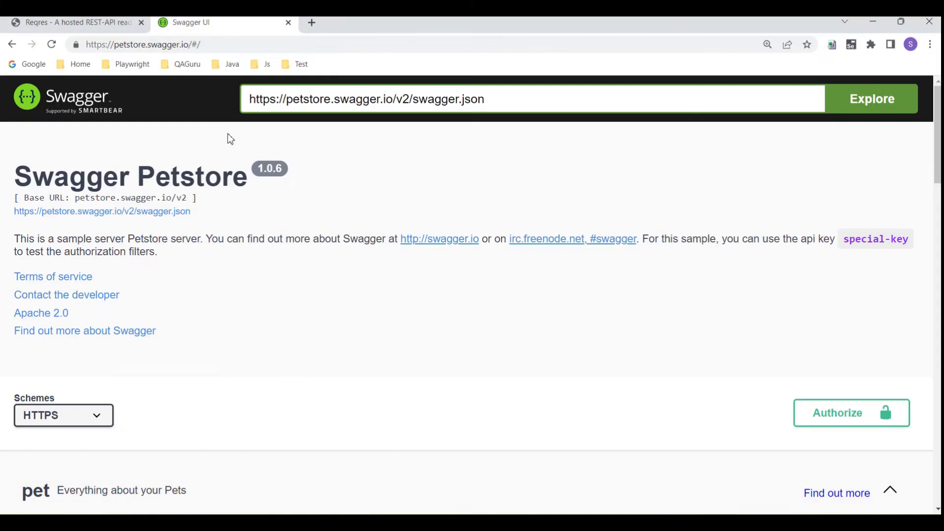
mouse_move(183, 212)
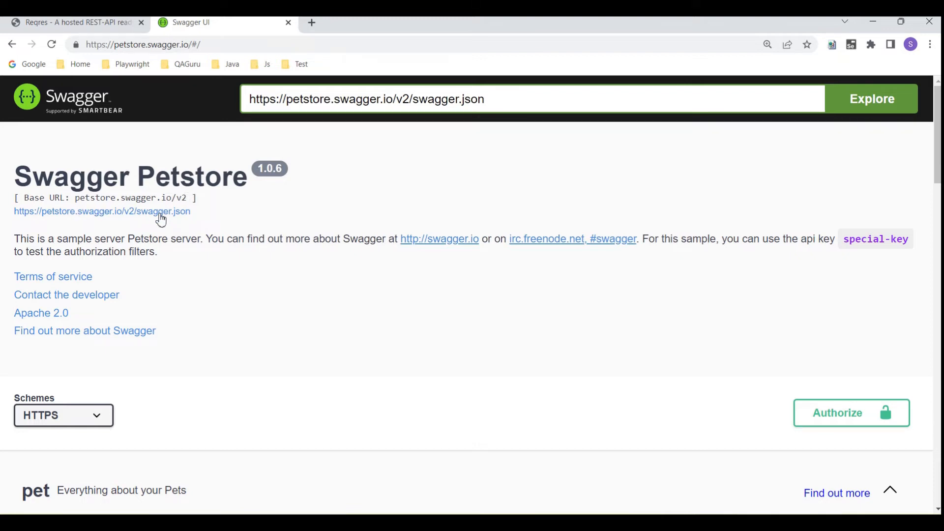
- Select the v2 swagger.json spec address and scan the pet, store and user endpoint groups
double_click(101, 210)
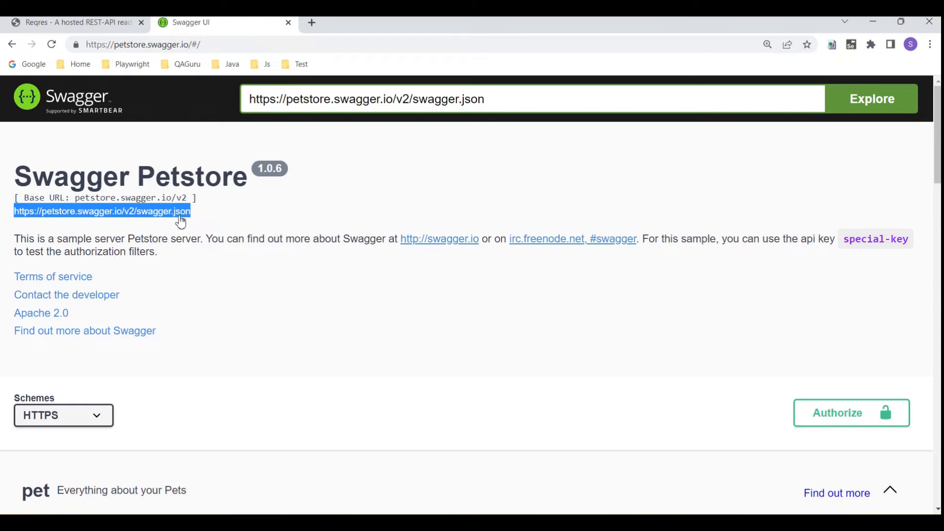
mouse_move(156, 218)
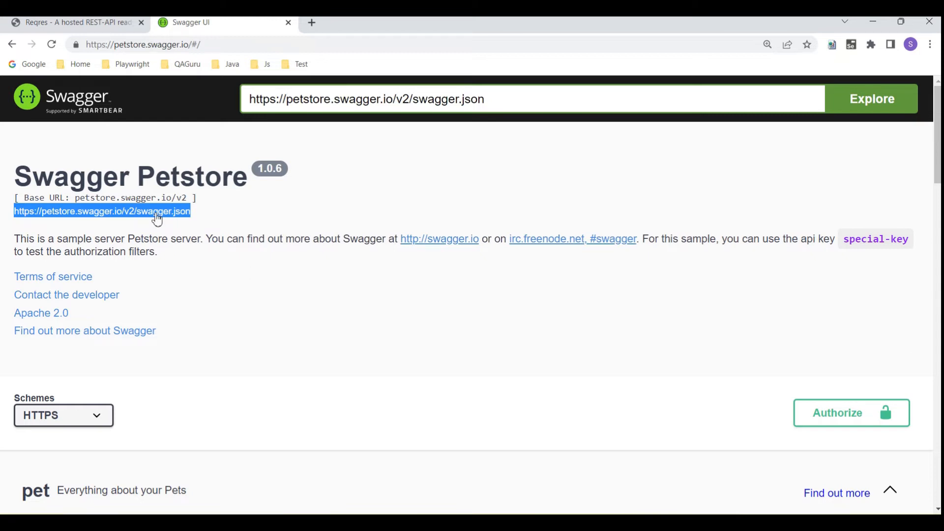
mouse_move(193, 248)
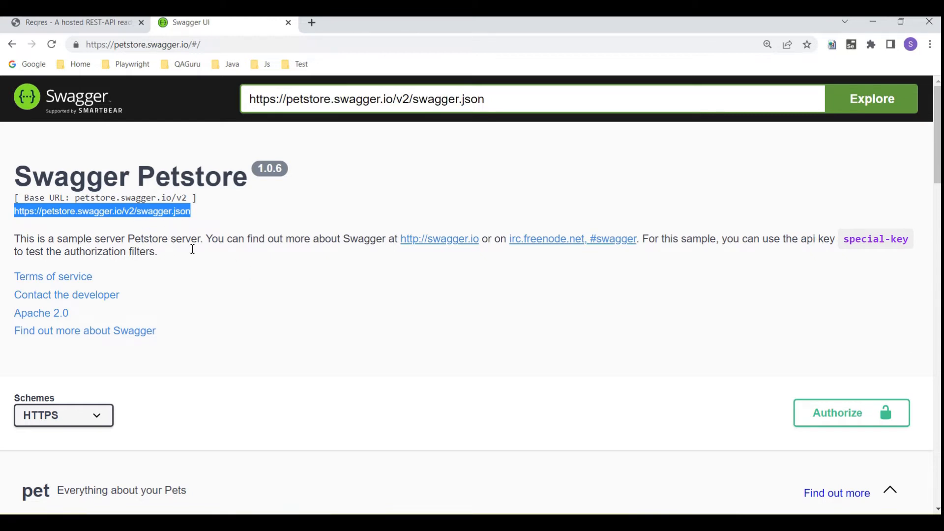
scroll("down", 3)
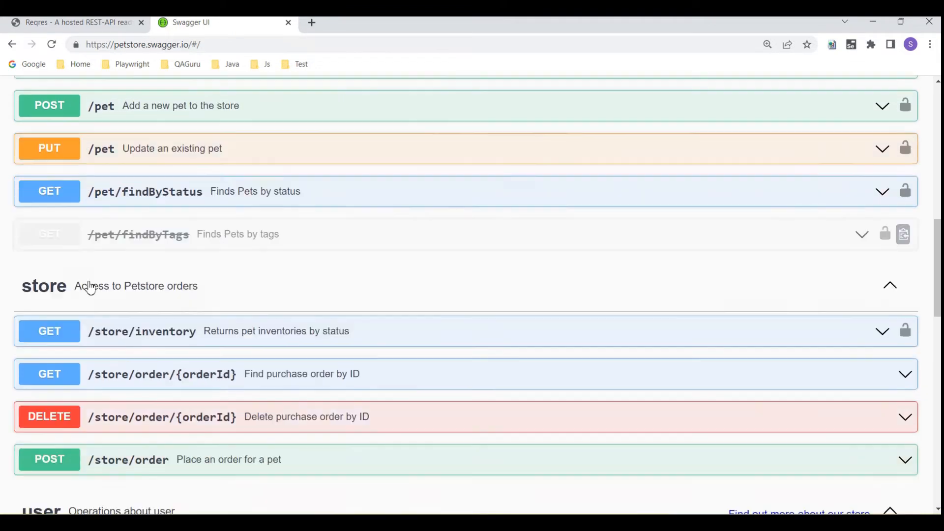
scroll("down", 3)
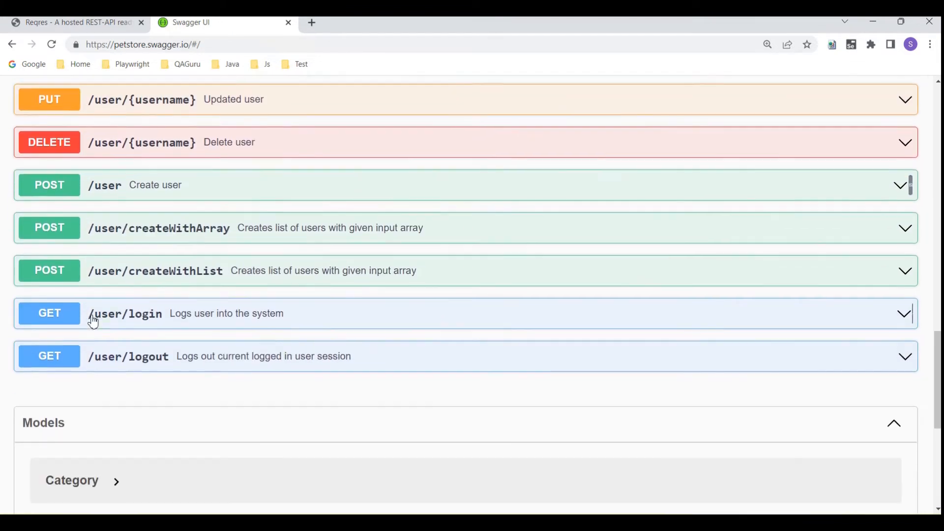
scroll("up", 3)
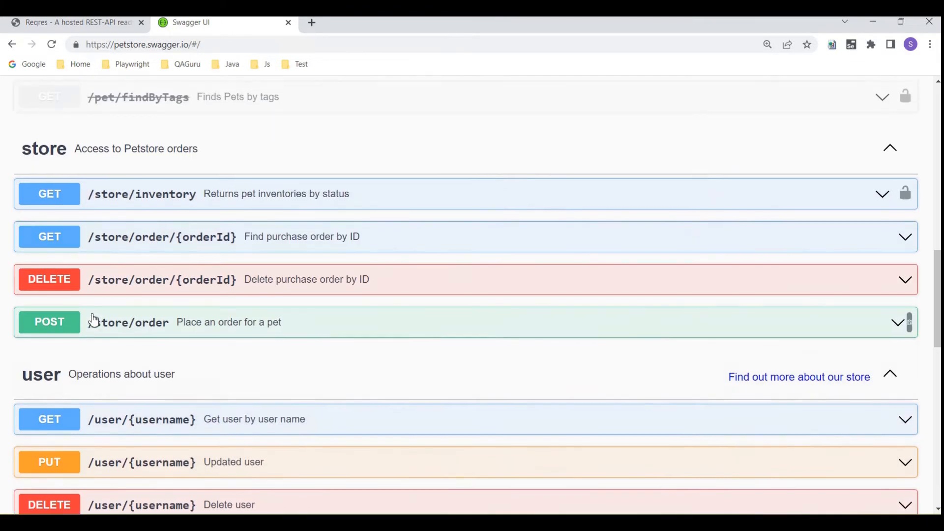
scroll("up", 3)
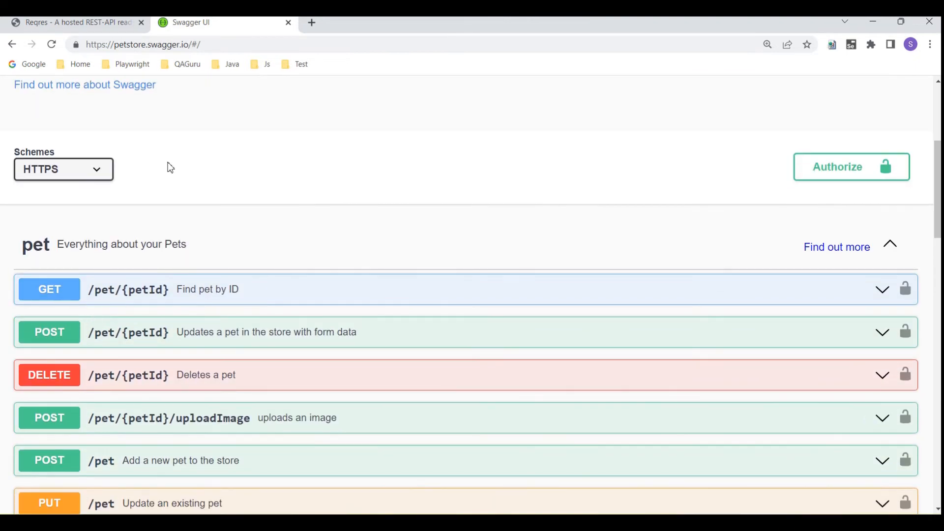
scroll("up", 3)
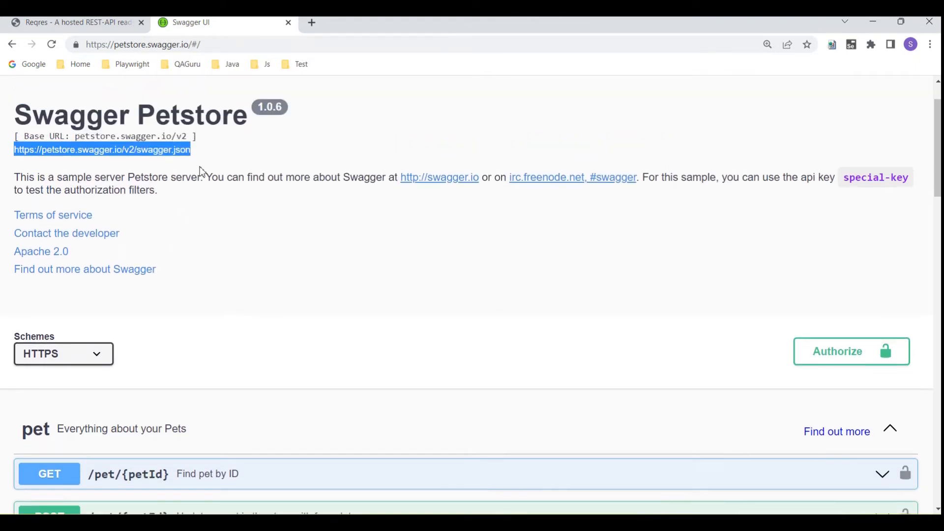
mouse_move(309, 216)
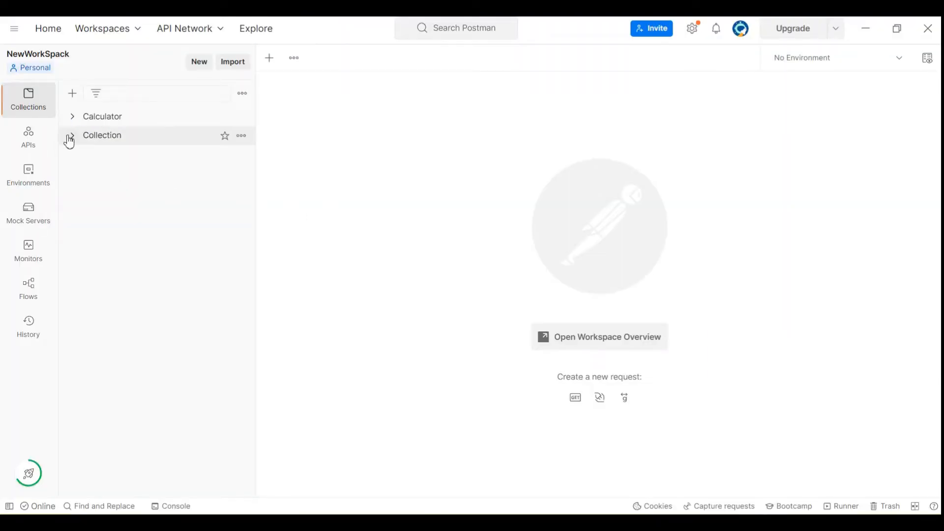
mouse_move(29, 99)
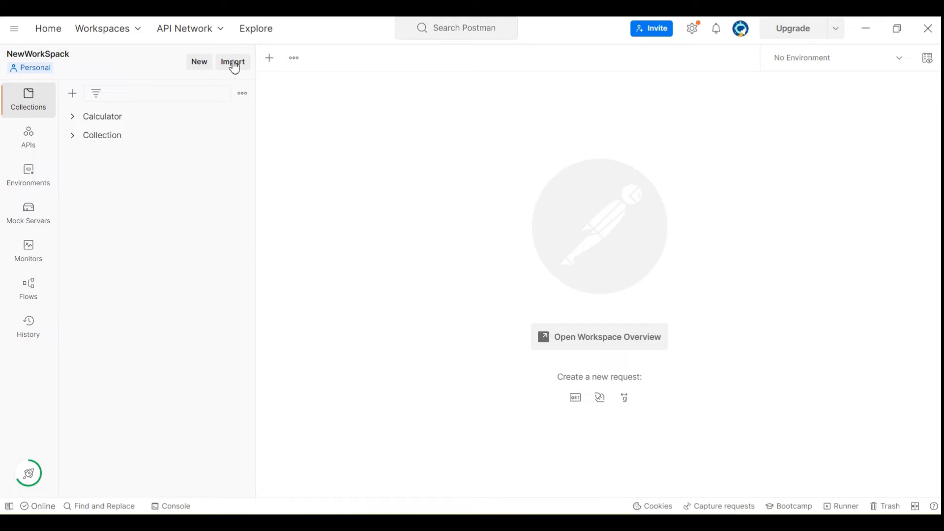
- Start an import into the NewWorkSpack workspace from the sidebar header
left_click(232, 61)
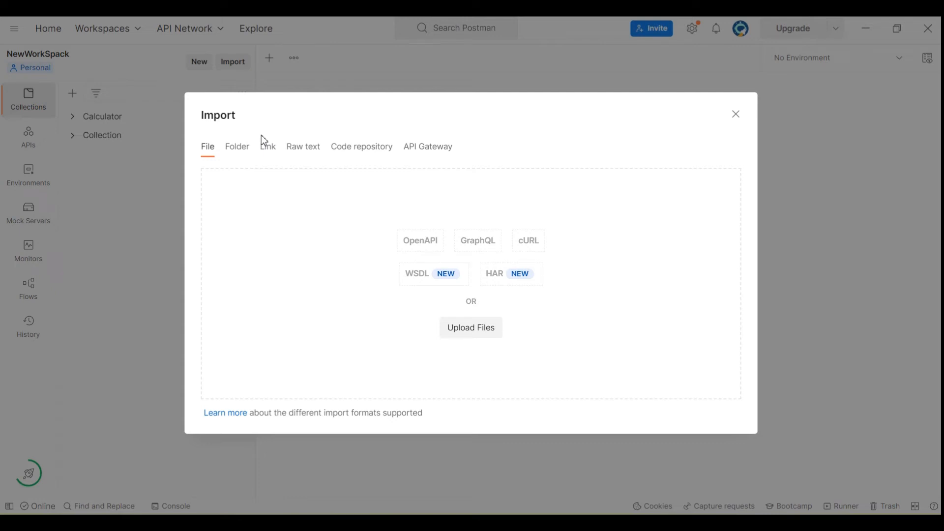
mouse_move(208, 147)
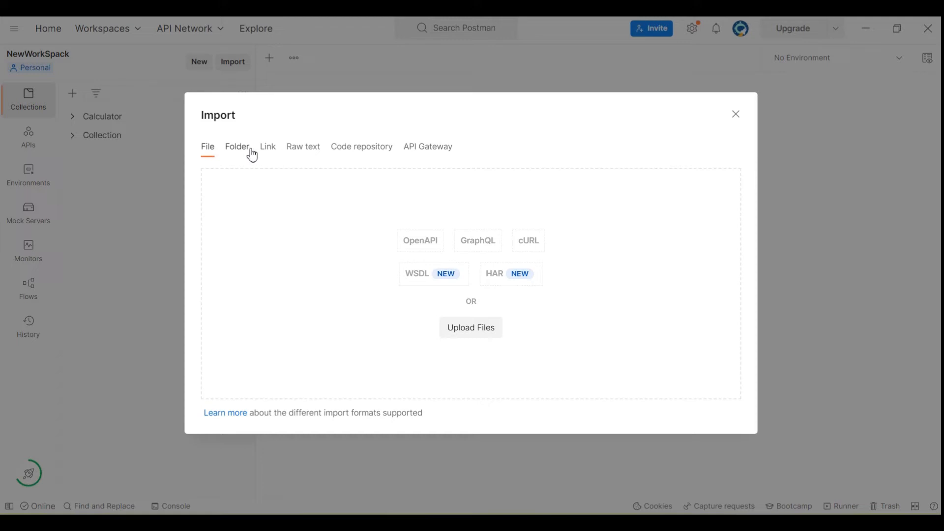
left_click(267, 147)
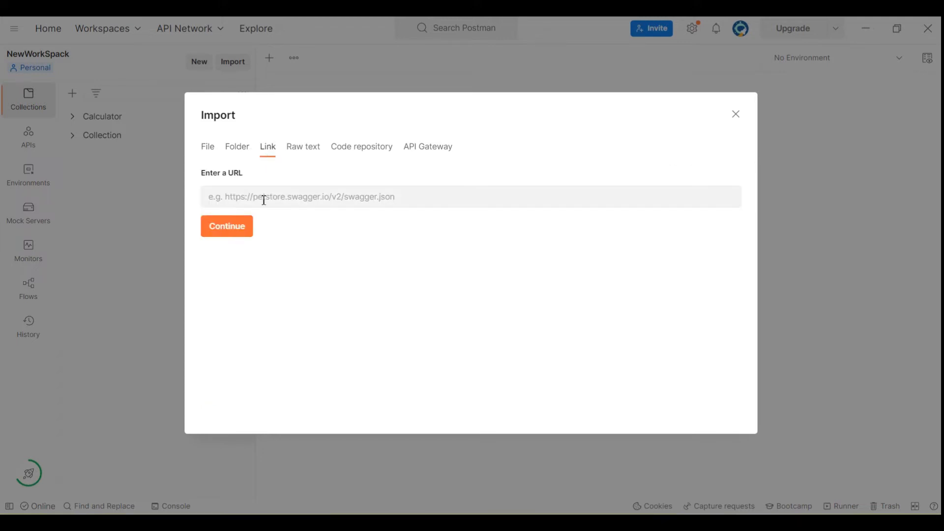
type("https://petstore.swagger.io/v2/swagger.json")
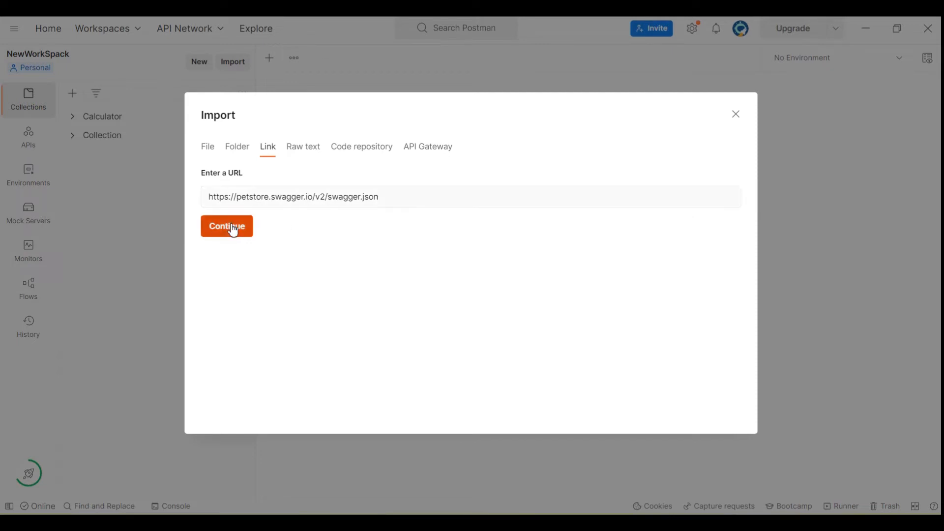
left_click(226, 227)
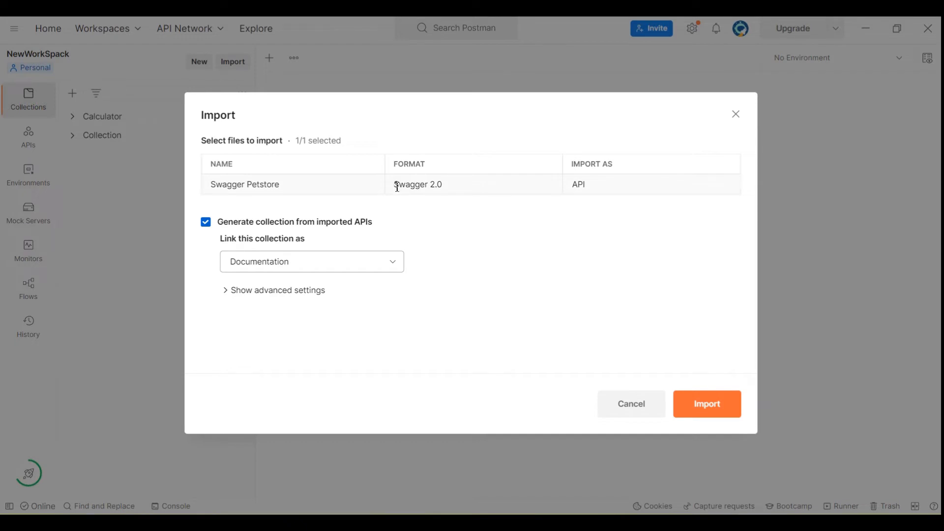
- Import the Swagger Petstore as a Swagger 2.0 API with a generated collection
double_click(417, 184)
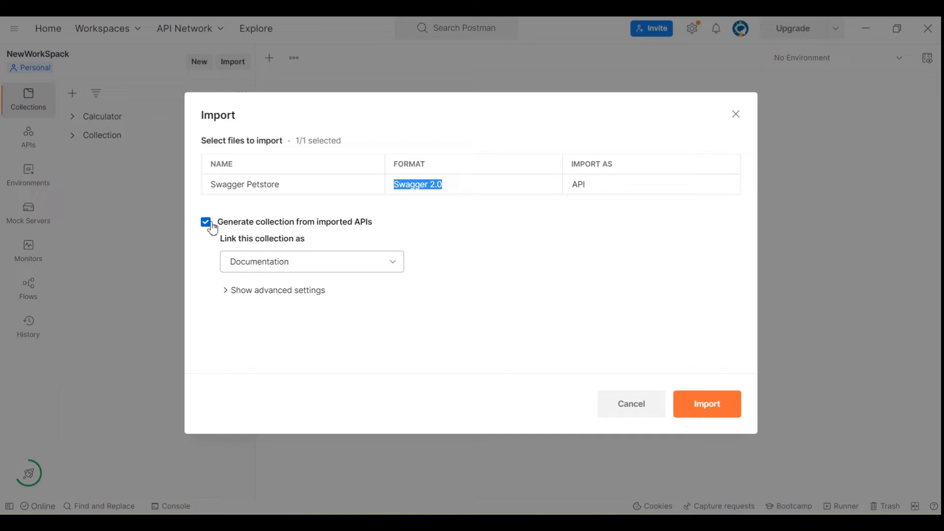
mouse_move(669, 352)
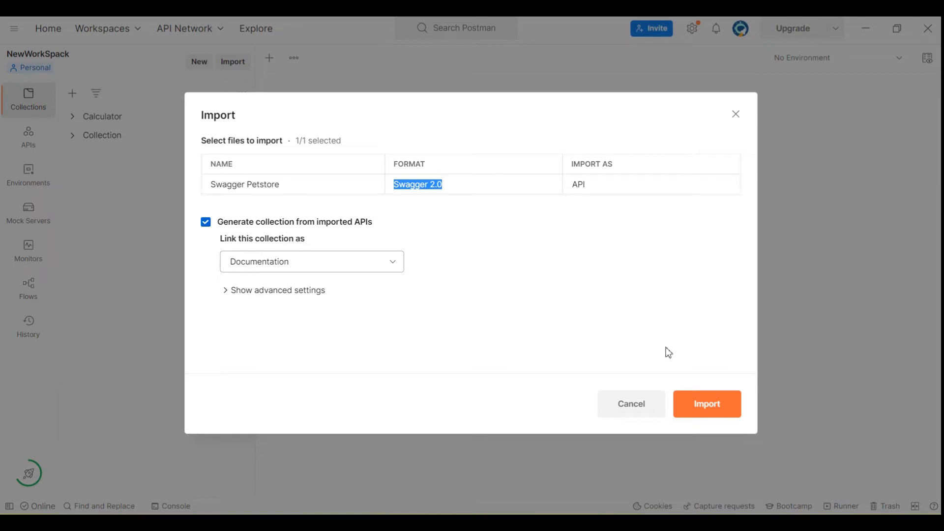
left_click(706, 403)
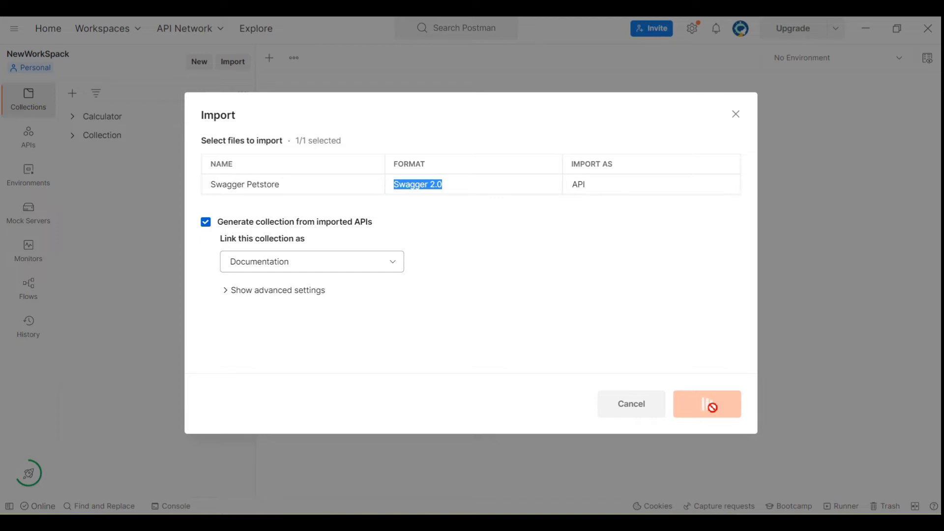
left_click(707, 403)
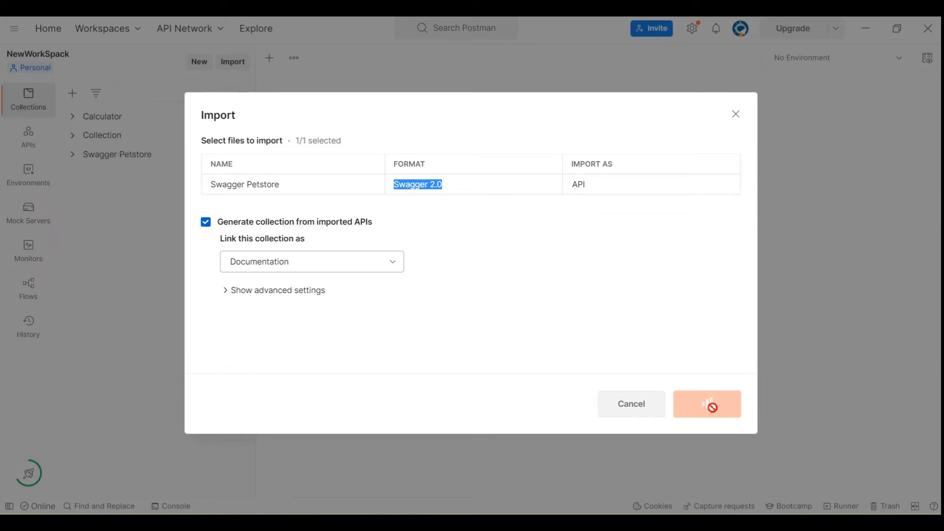
- Dismiss the Import complete message and show the Swagger Petstore collection with its pet, store and user folders
left_click(707, 404)
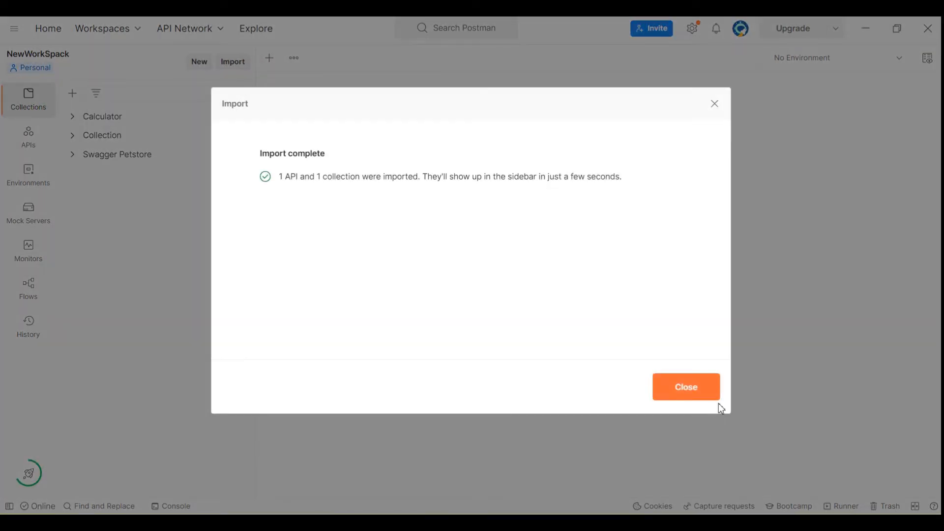
left_click(686, 387)
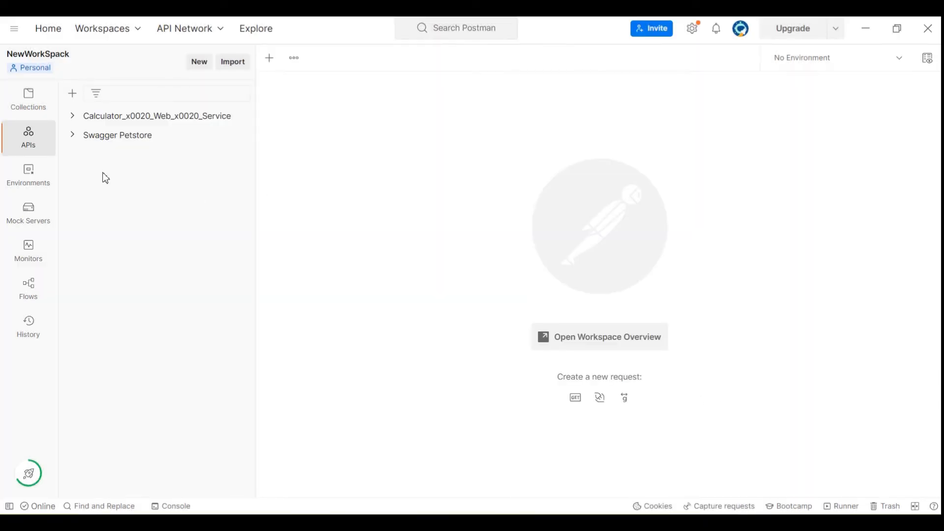
left_click(28, 99)
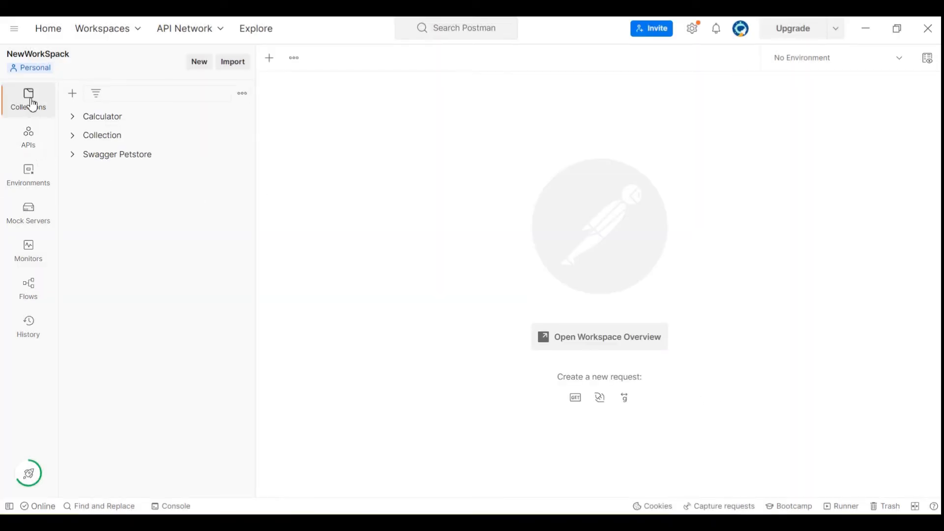
mouse_move(102, 135)
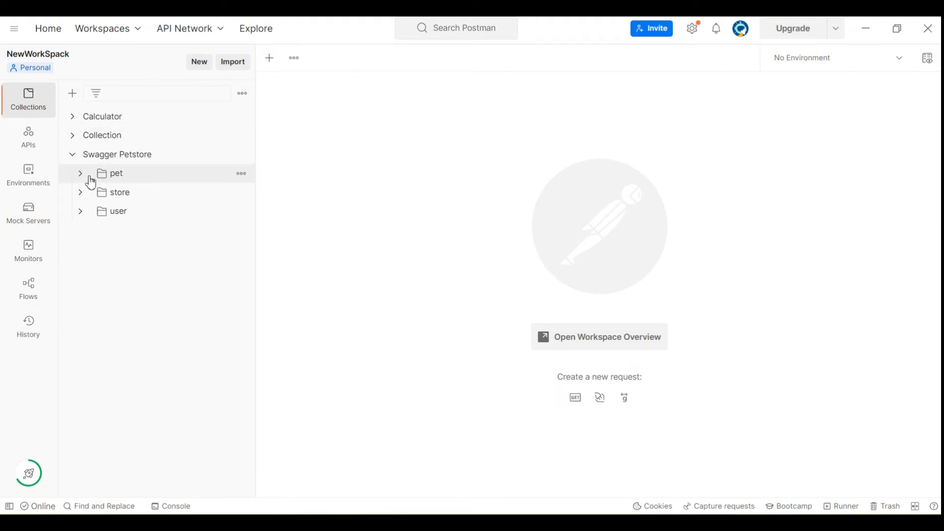
mouse_move(116, 178)
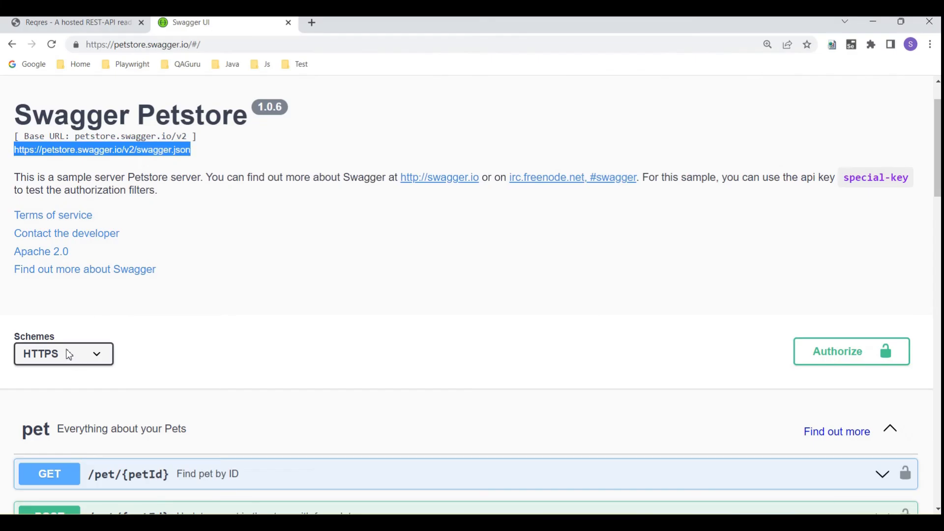
scroll("down", 3)
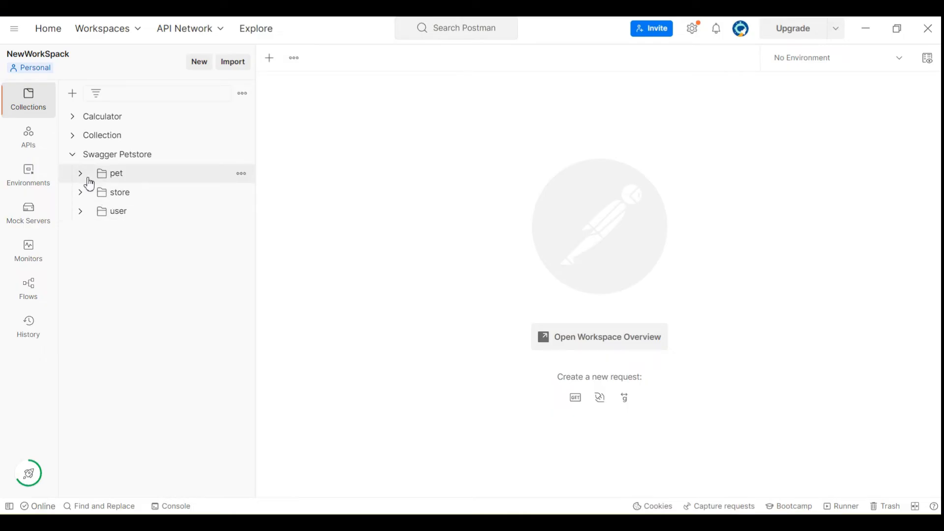
- Expand the pet folder to list its add, update and find requests
left_click(80, 173)
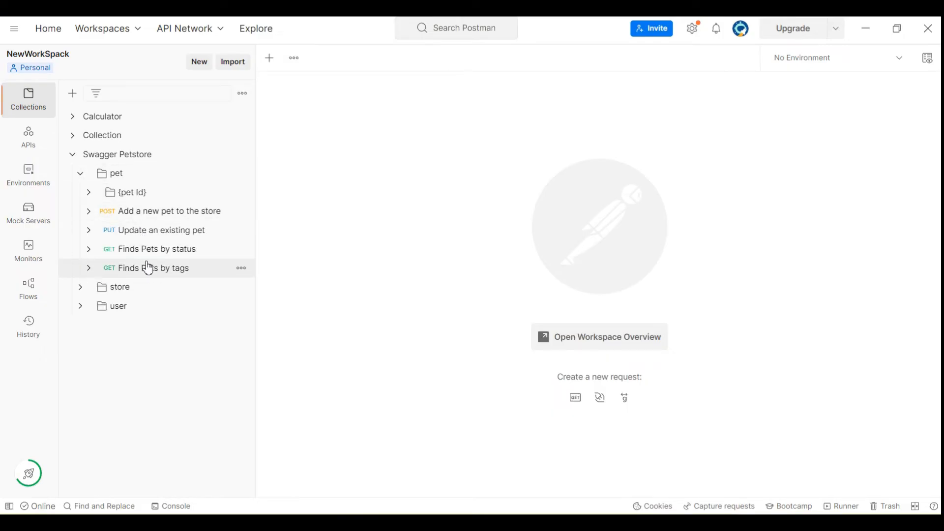
mouse_move(149, 218)
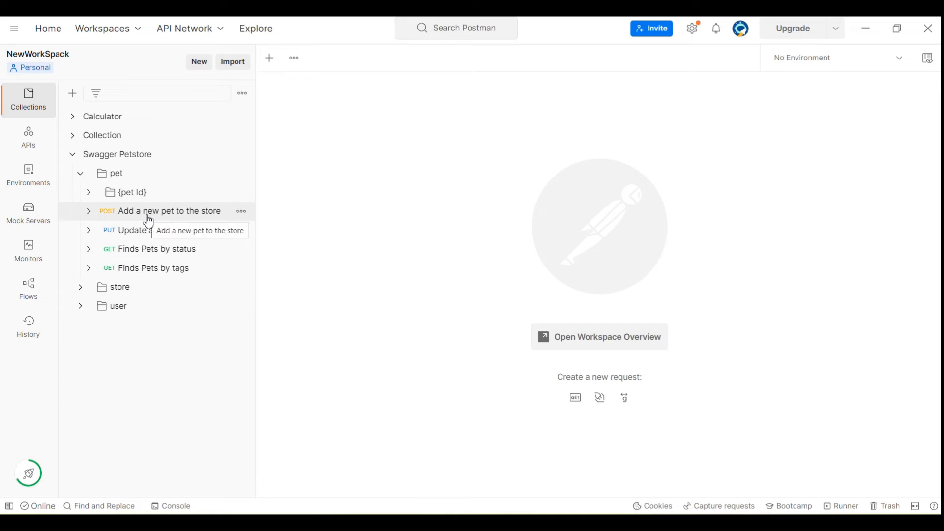
mouse_move(149, 249)
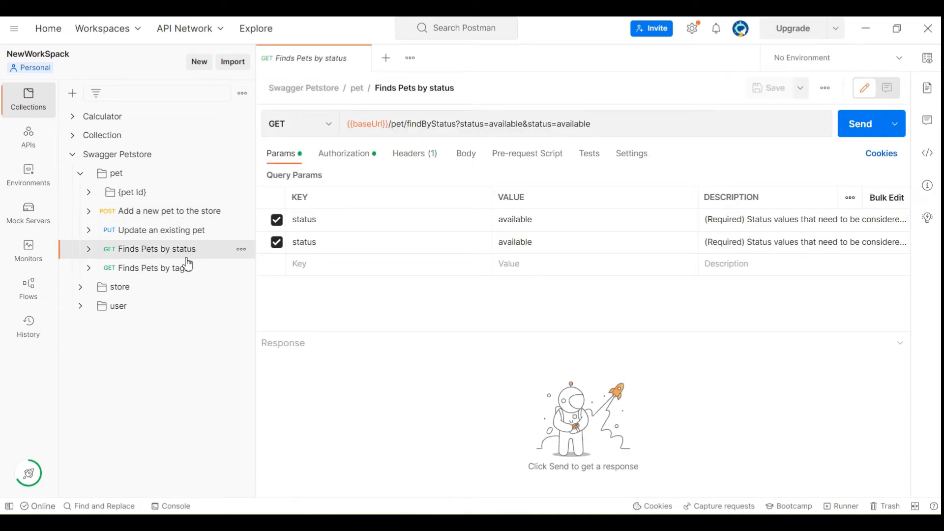
mouse_move(175, 255)
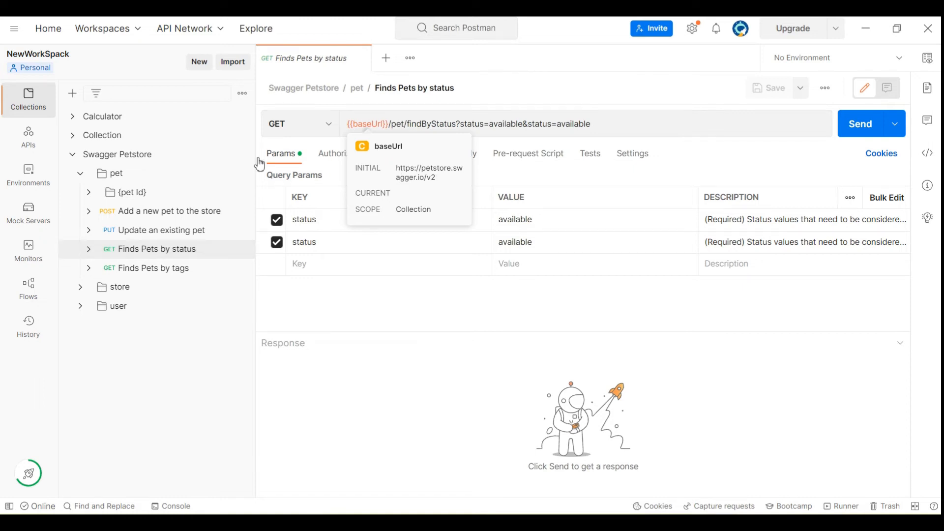
left_click(117, 154)
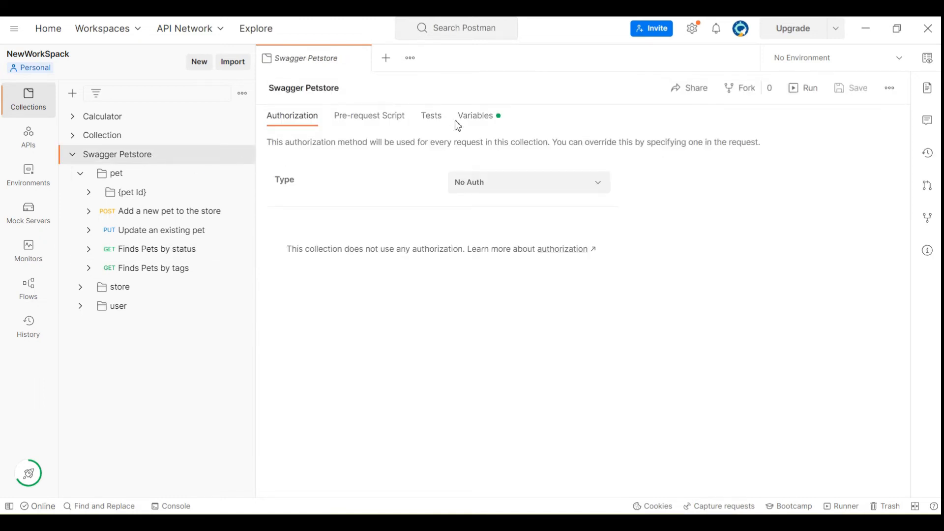
left_click(475, 116)
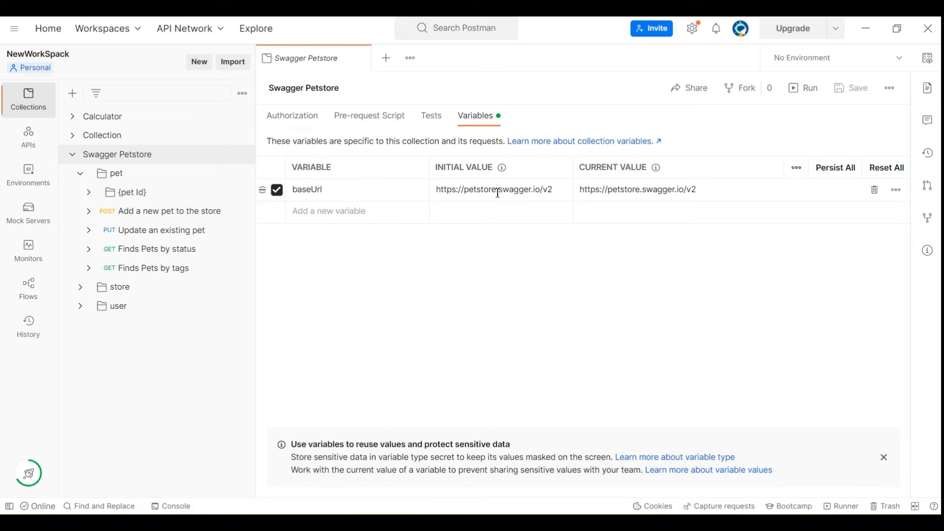
mouse_move(176, 234)
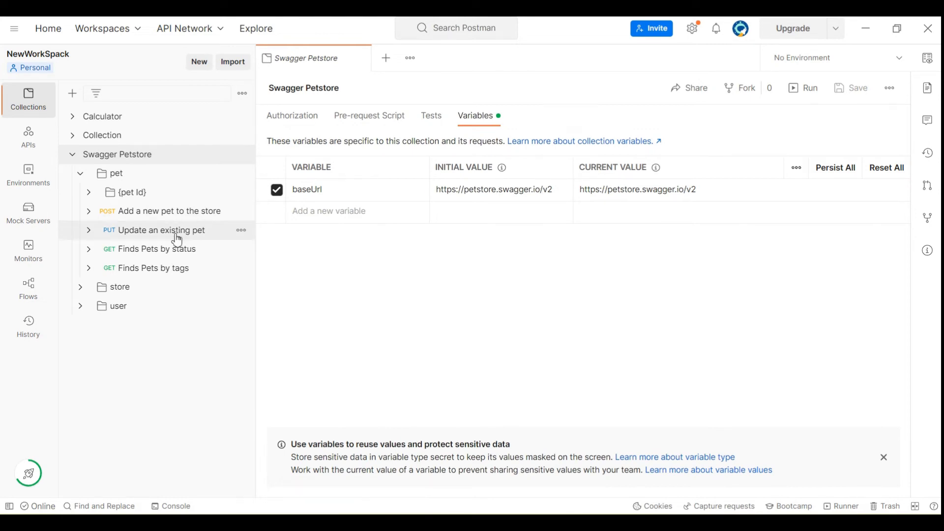
left_click(156, 249)
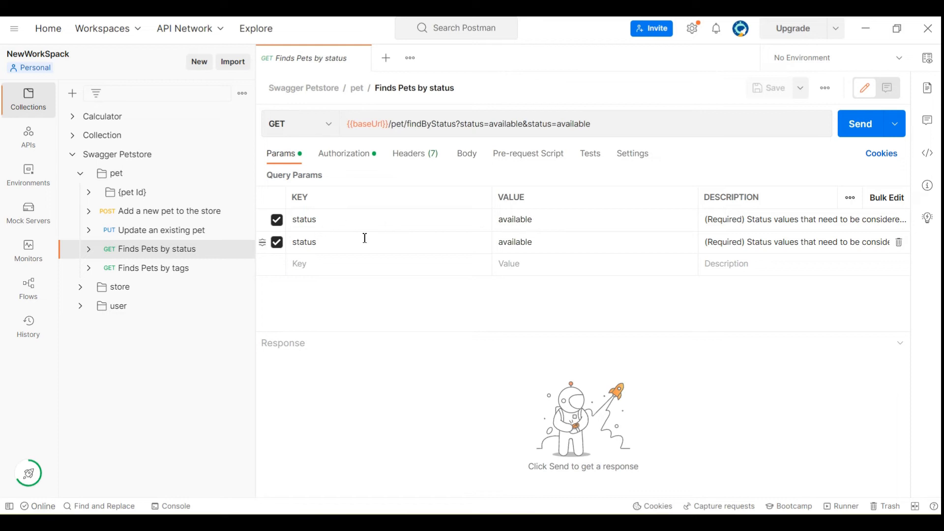
mouse_move(465, 219)
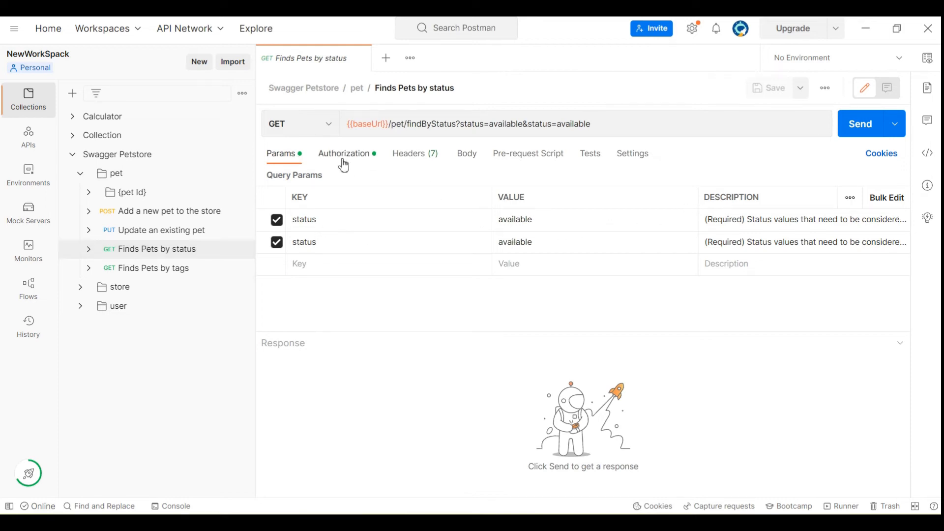
- Send Finds Pets by status with status available and review the 200 OK JSON list of pets
double_click(514, 220)
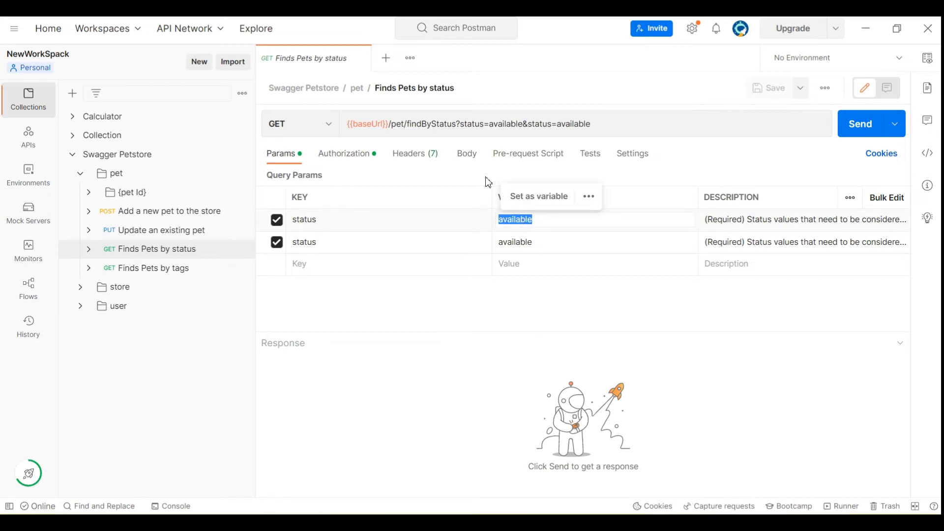
mouse_move(282, 250)
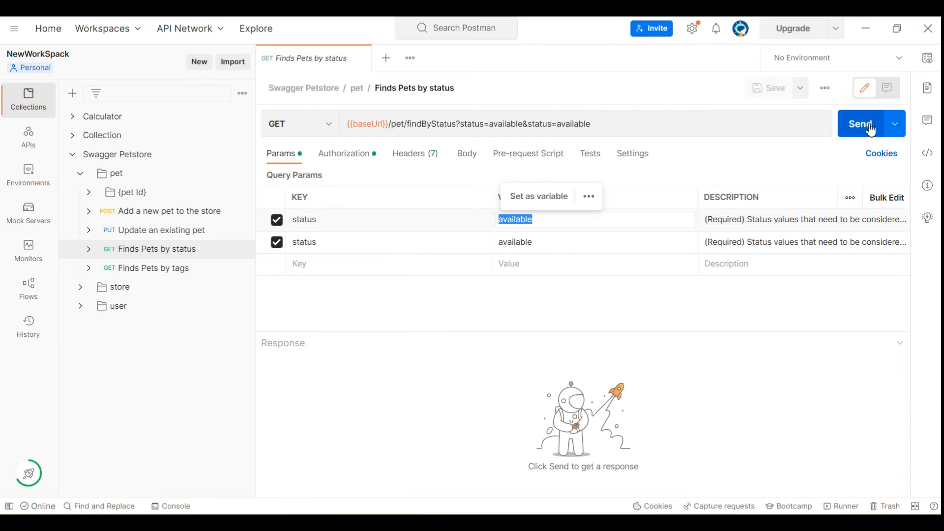
left_click(865, 124)
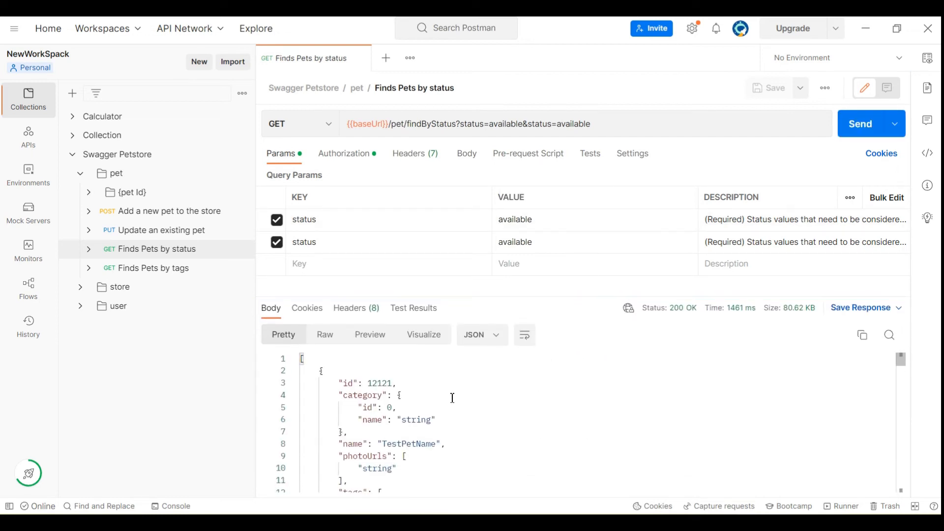
scroll("down", 3)
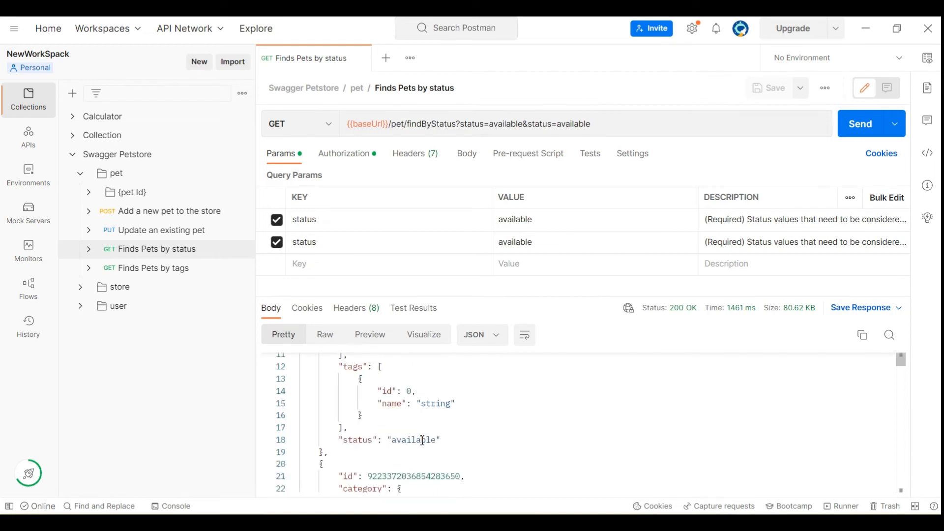
scroll("down", 3)
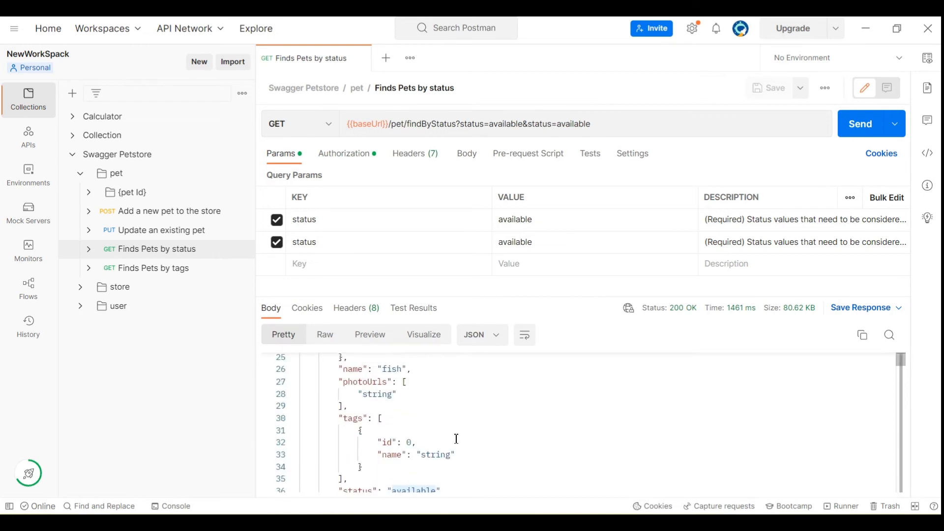
mouse_move(155, 271)
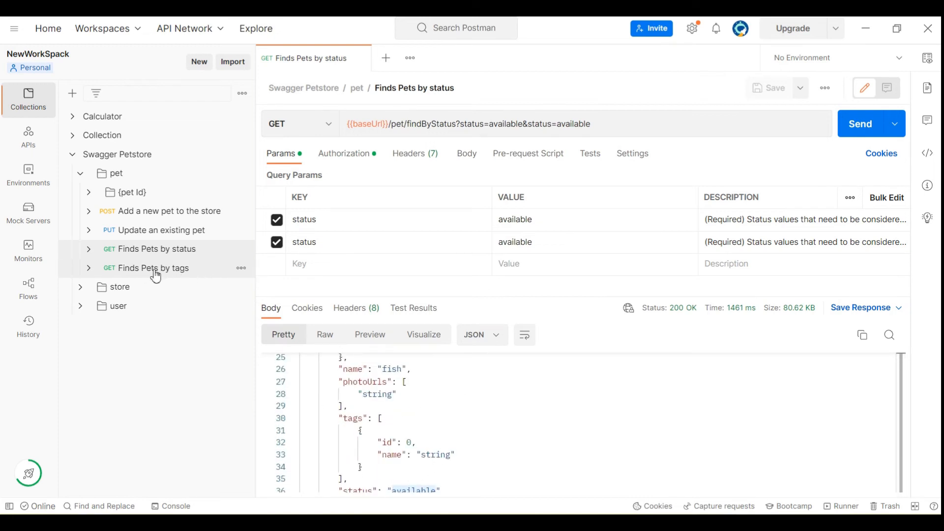
mouse_move(154, 268)
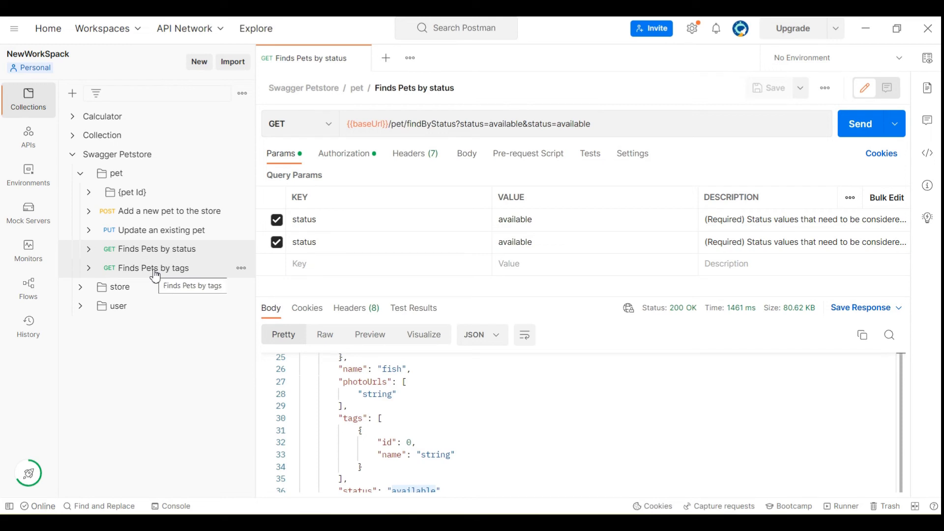
- Send Finds Pets by tags with tags irure tempor and do qui, getting a 200 OK empty array
left_click(155, 268)
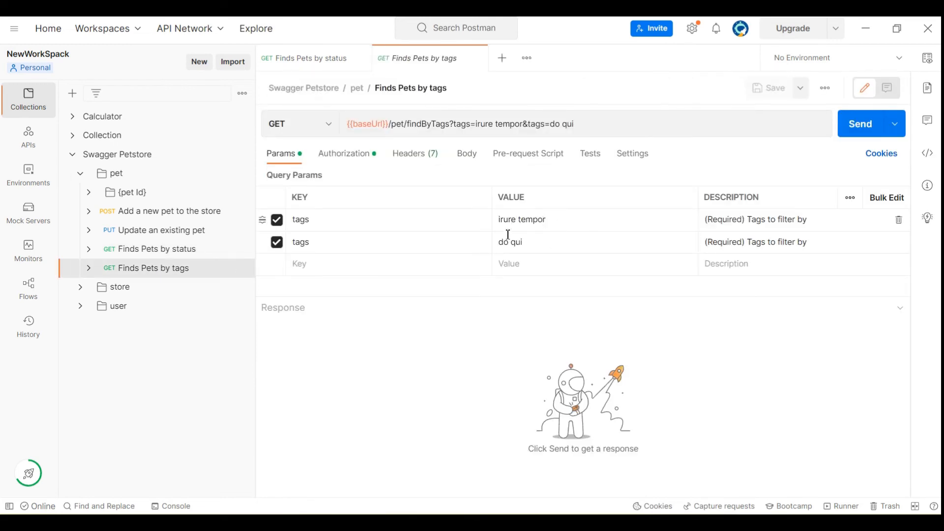
mouse_move(862, 135)
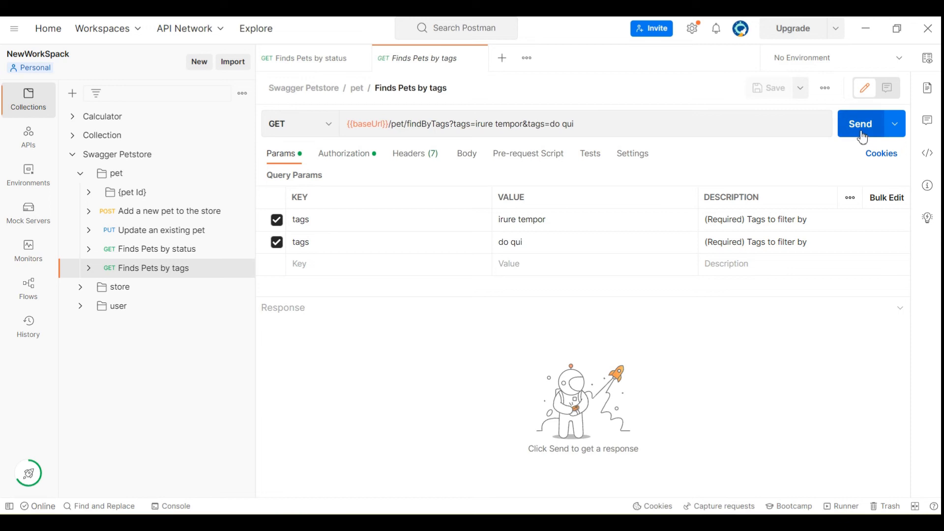
left_click(859, 124)
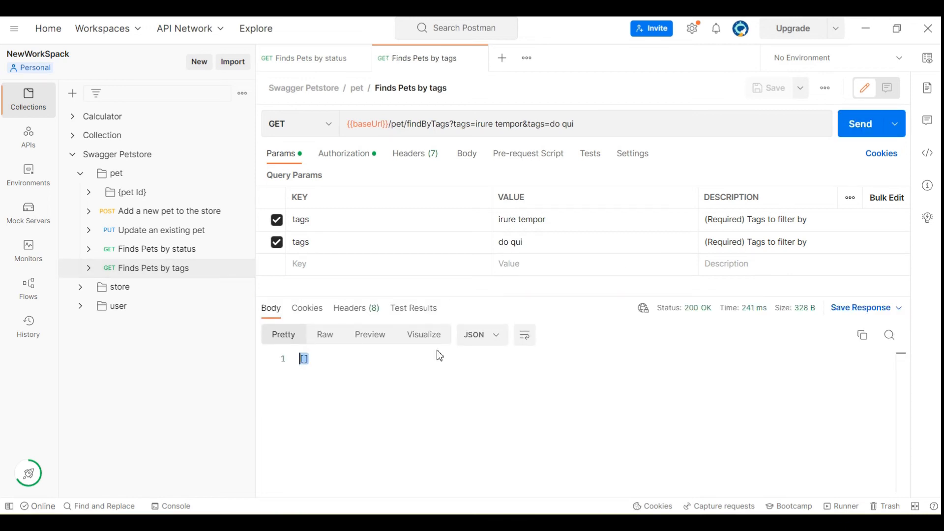
mouse_move(698, 308)
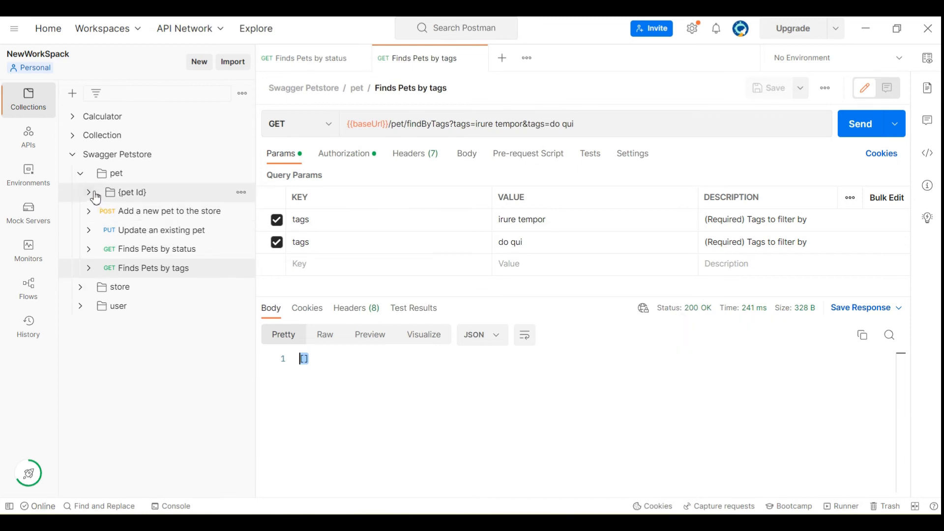
- Review the Add a new pet to the store request's headers and doggie JSON body
left_click(90, 191)
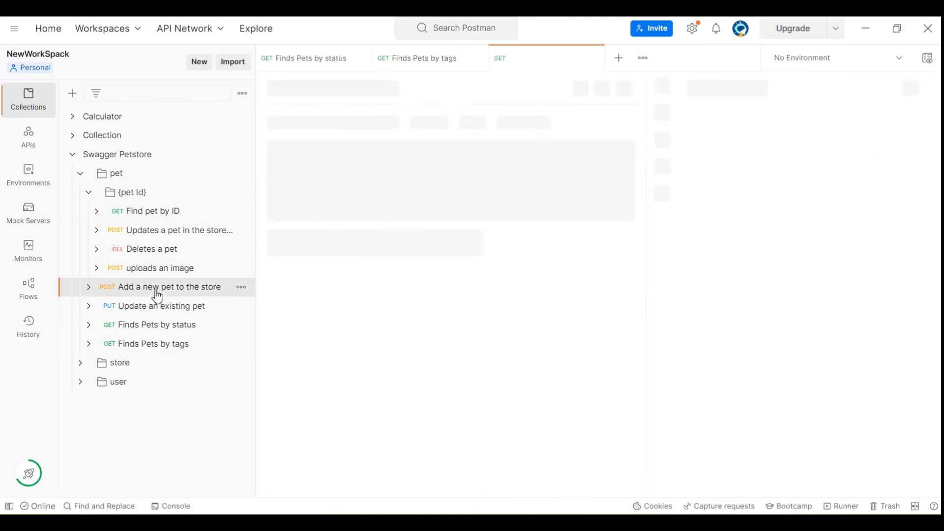
left_click(168, 287)
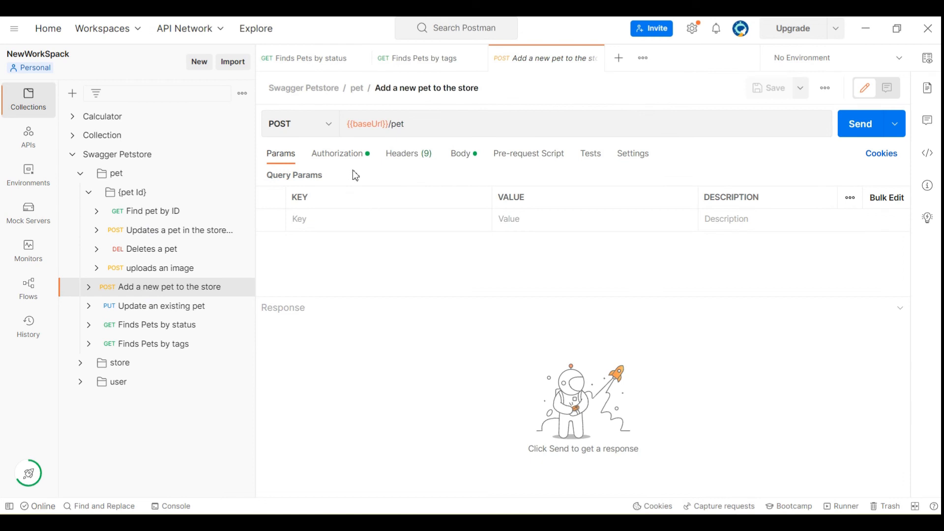
mouse_move(425, 158)
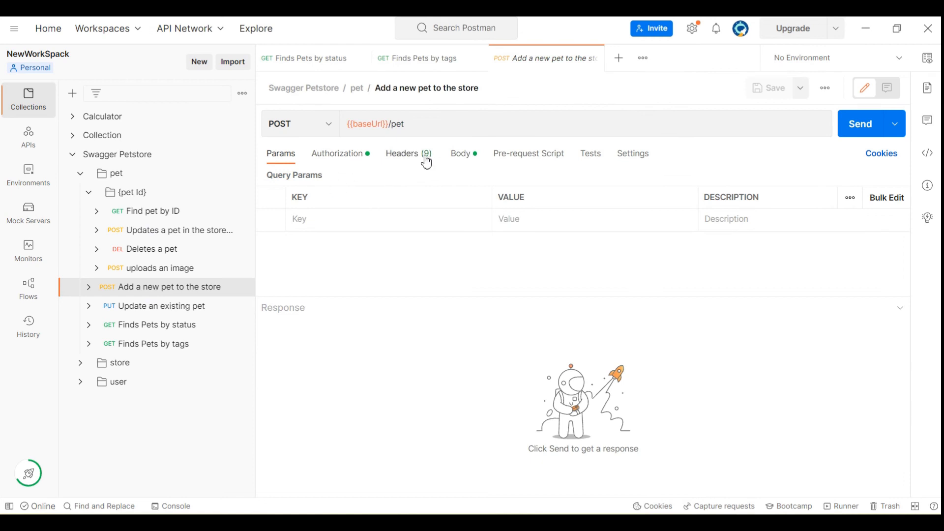
left_click(401, 153)
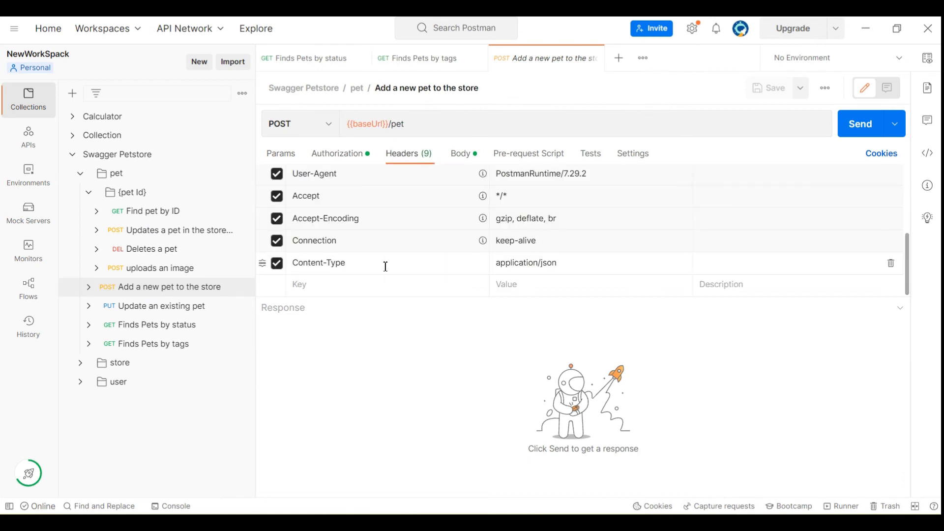
mouse_move(461, 153)
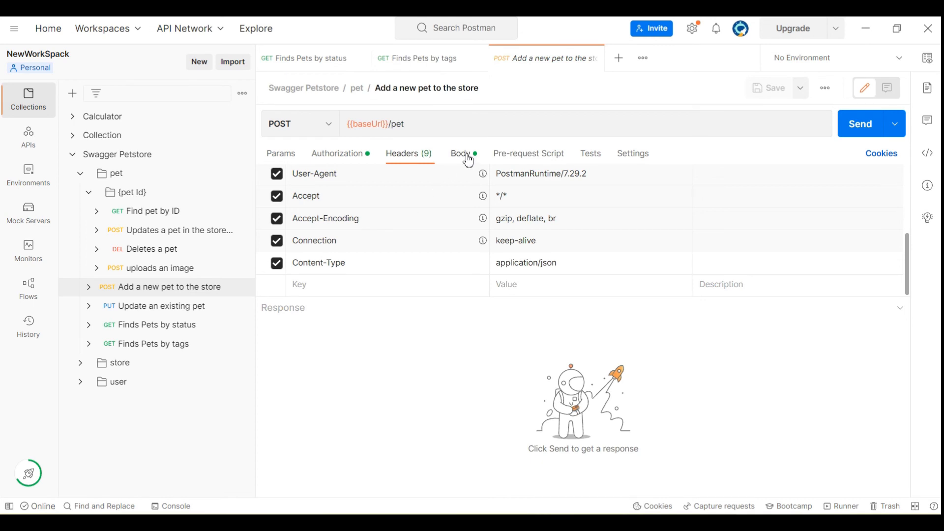
left_click(460, 153)
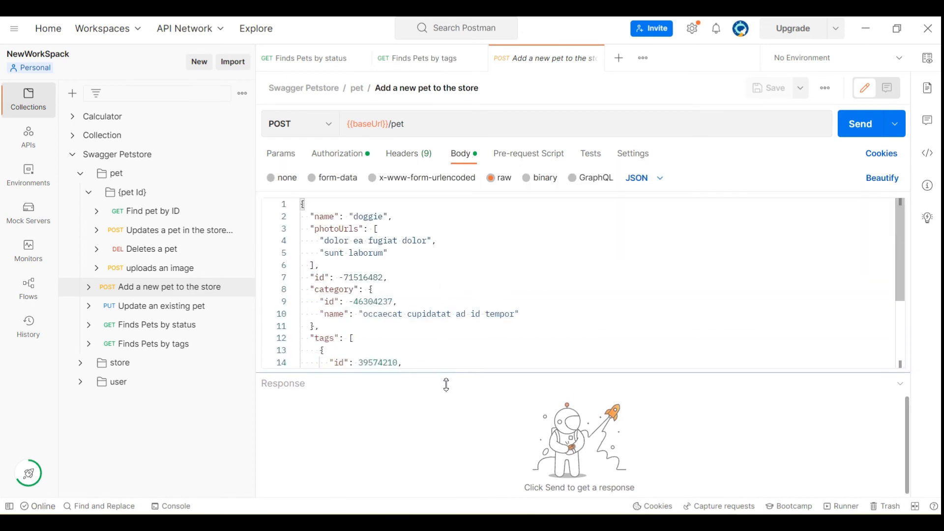
scroll("down", 3)
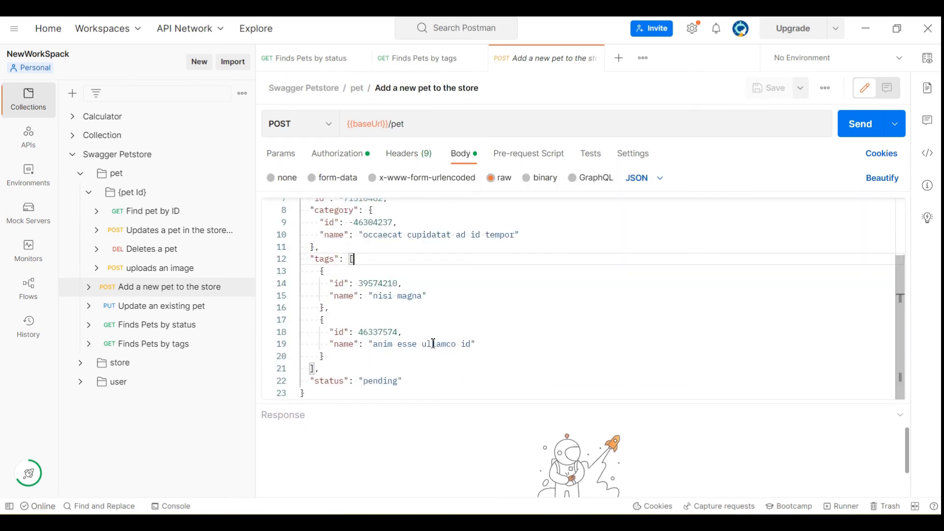
scroll("up", 3)
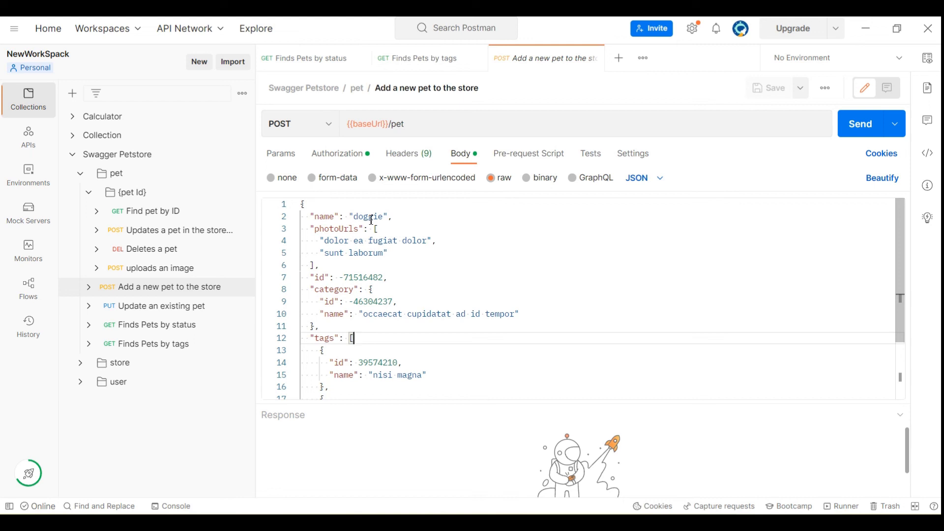
mouse_move(467, 403)
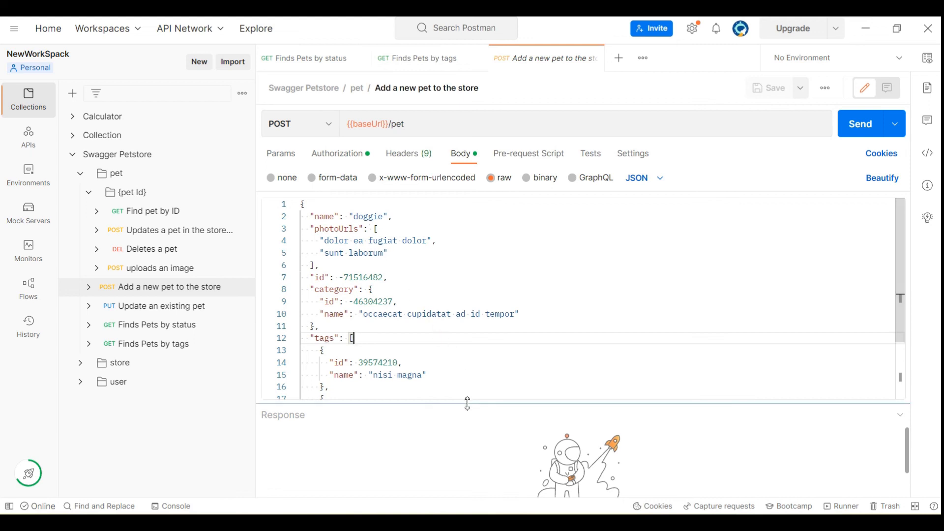
- Send the add-pet POST for a 200 OK response and collapse the {pet Id} folder
left_click(860, 124)
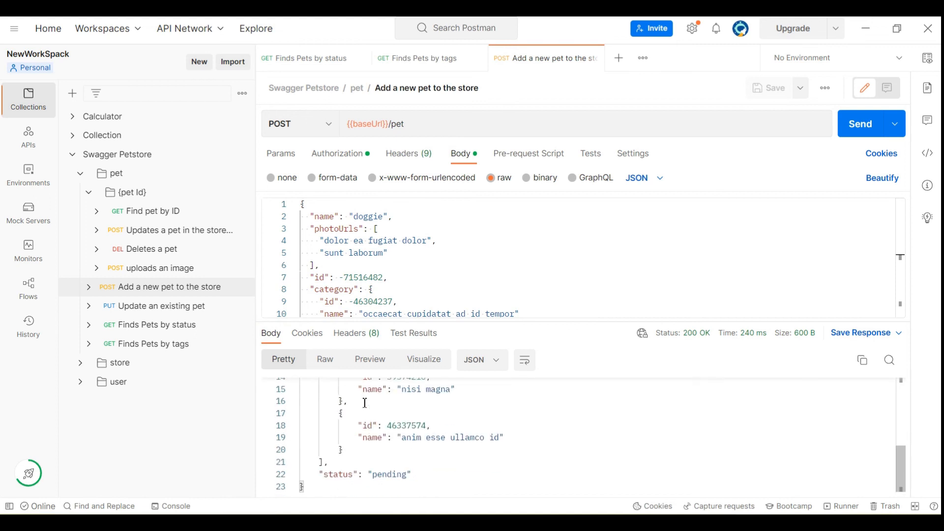
left_click(90, 191)
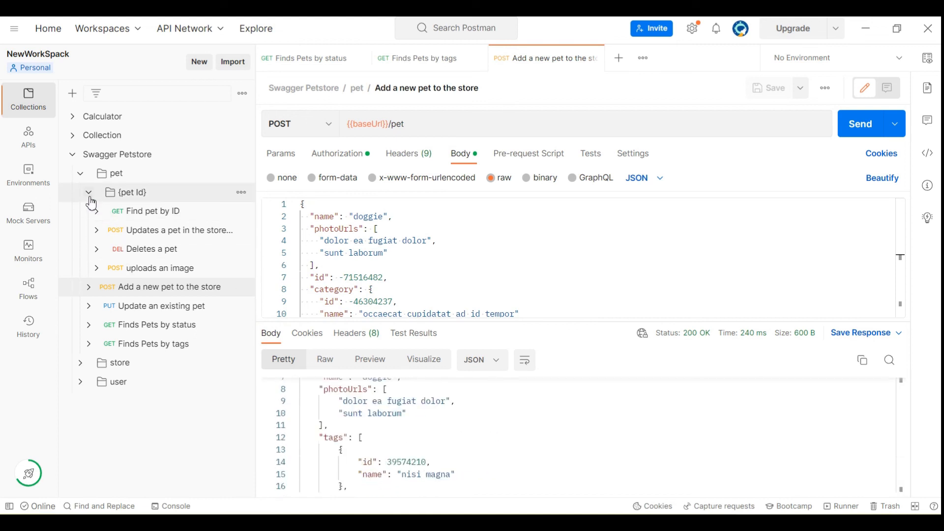
left_click(88, 191)
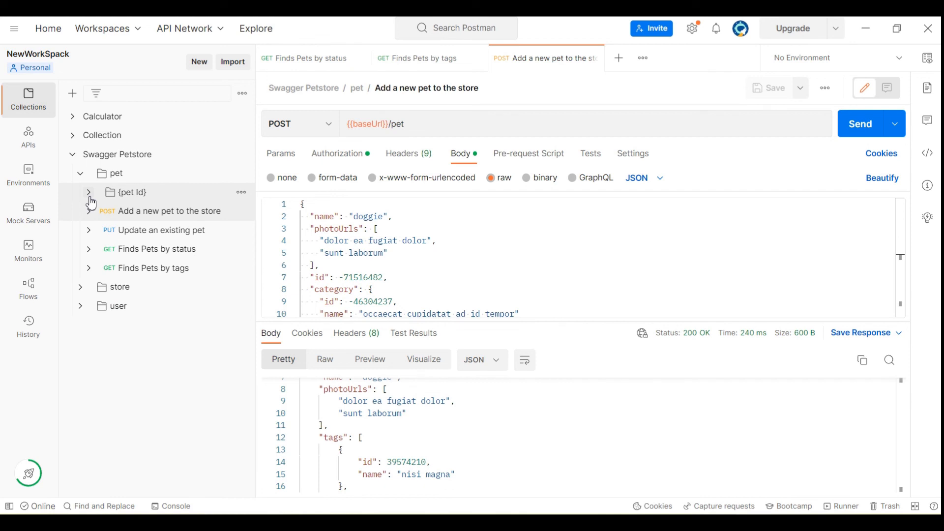